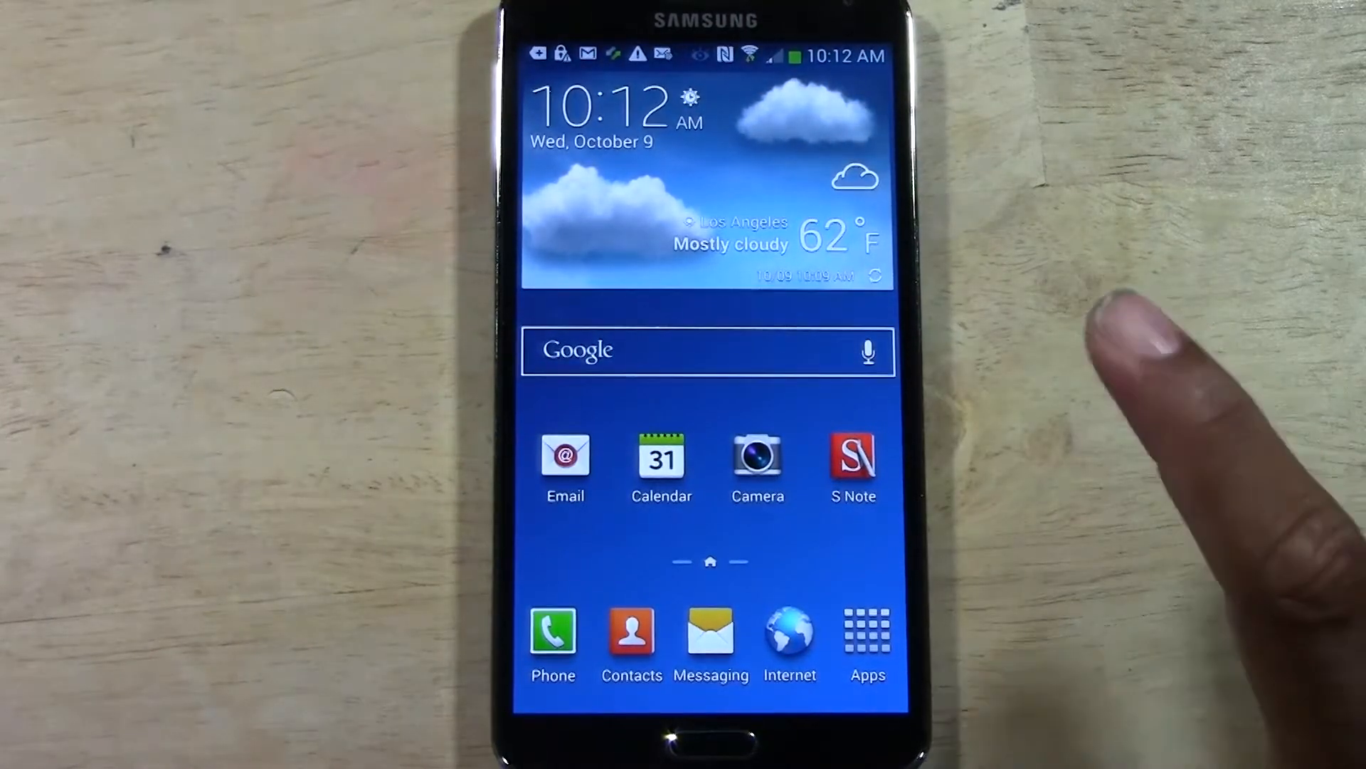
# Step: Launch the Settings app from the app drawer on the home screen
pyautogui.click(865, 634)
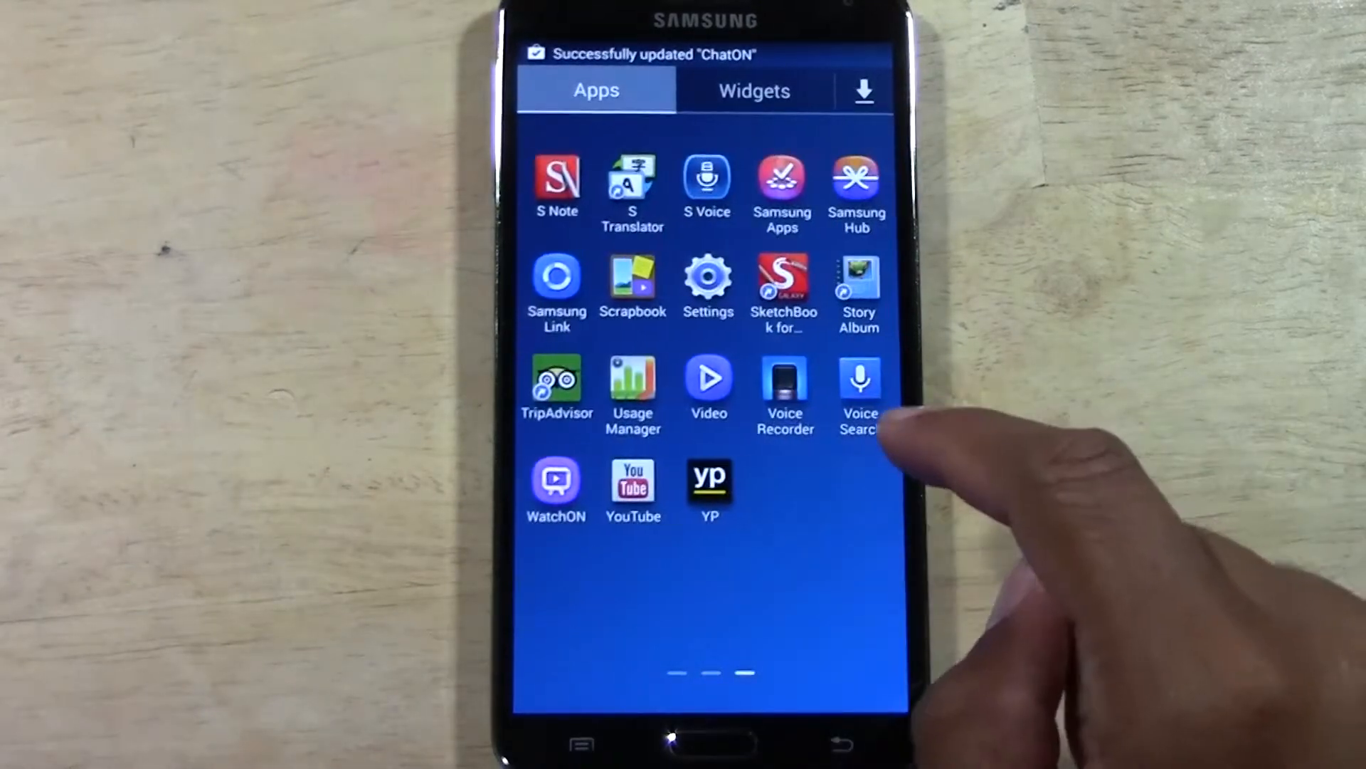
pyautogui.click(709, 288)
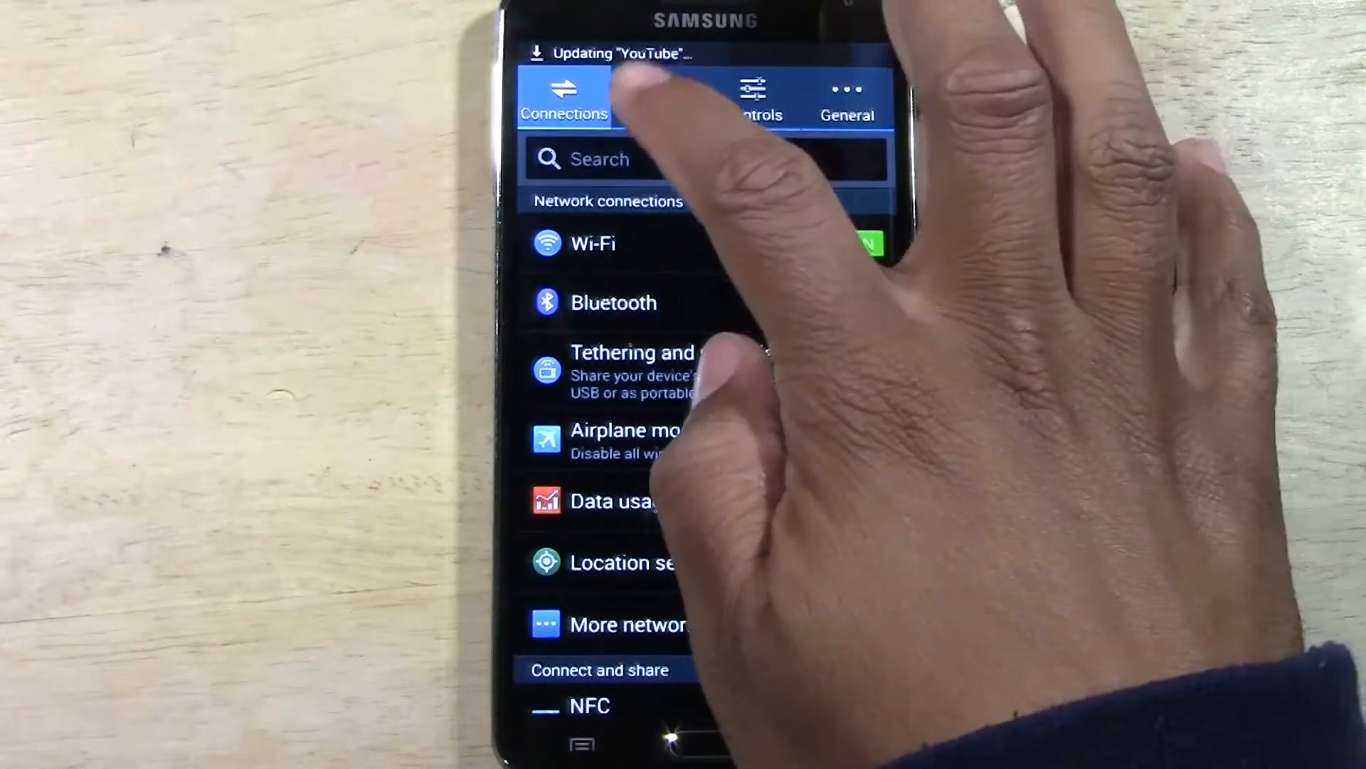
# Step: In Device > Display, enable 'Show battery percentage' and return to the Device list
pyautogui.click(658, 98)
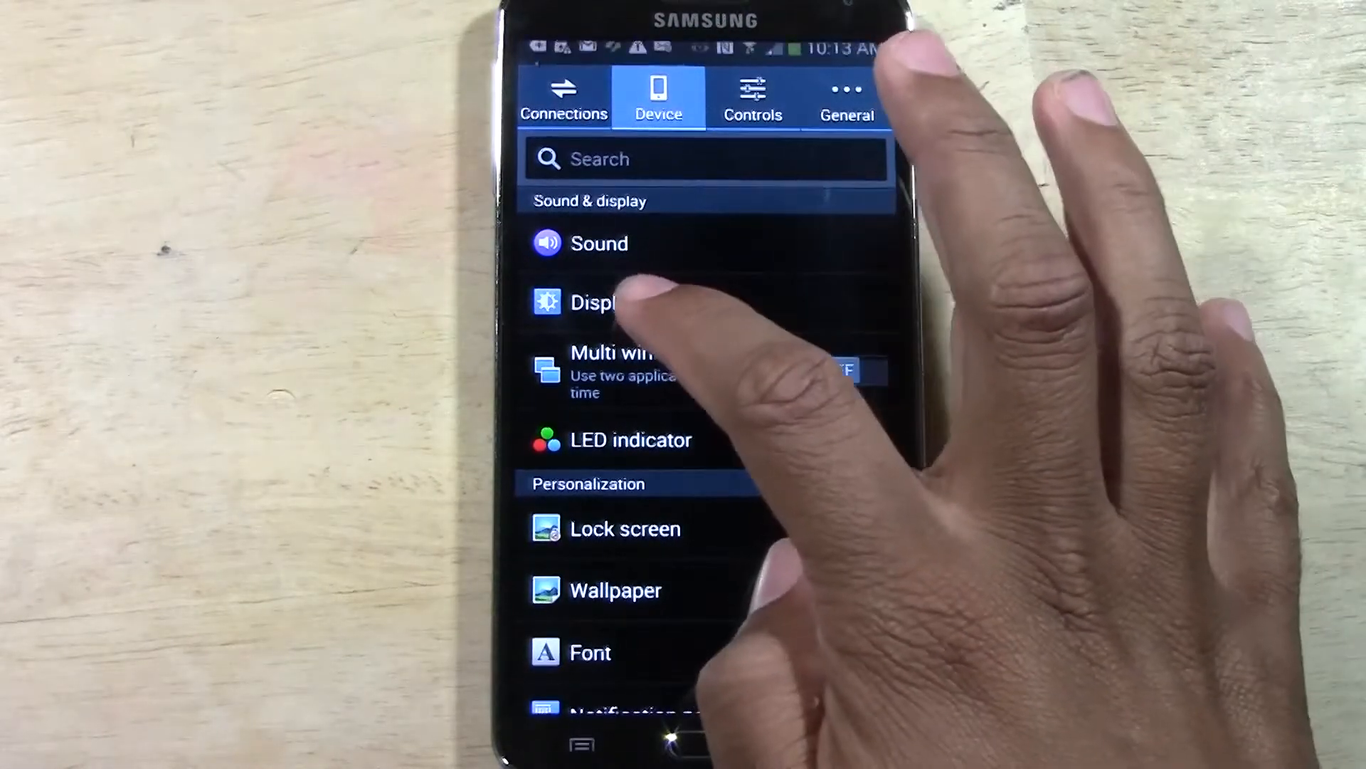
pyautogui.click(598, 303)
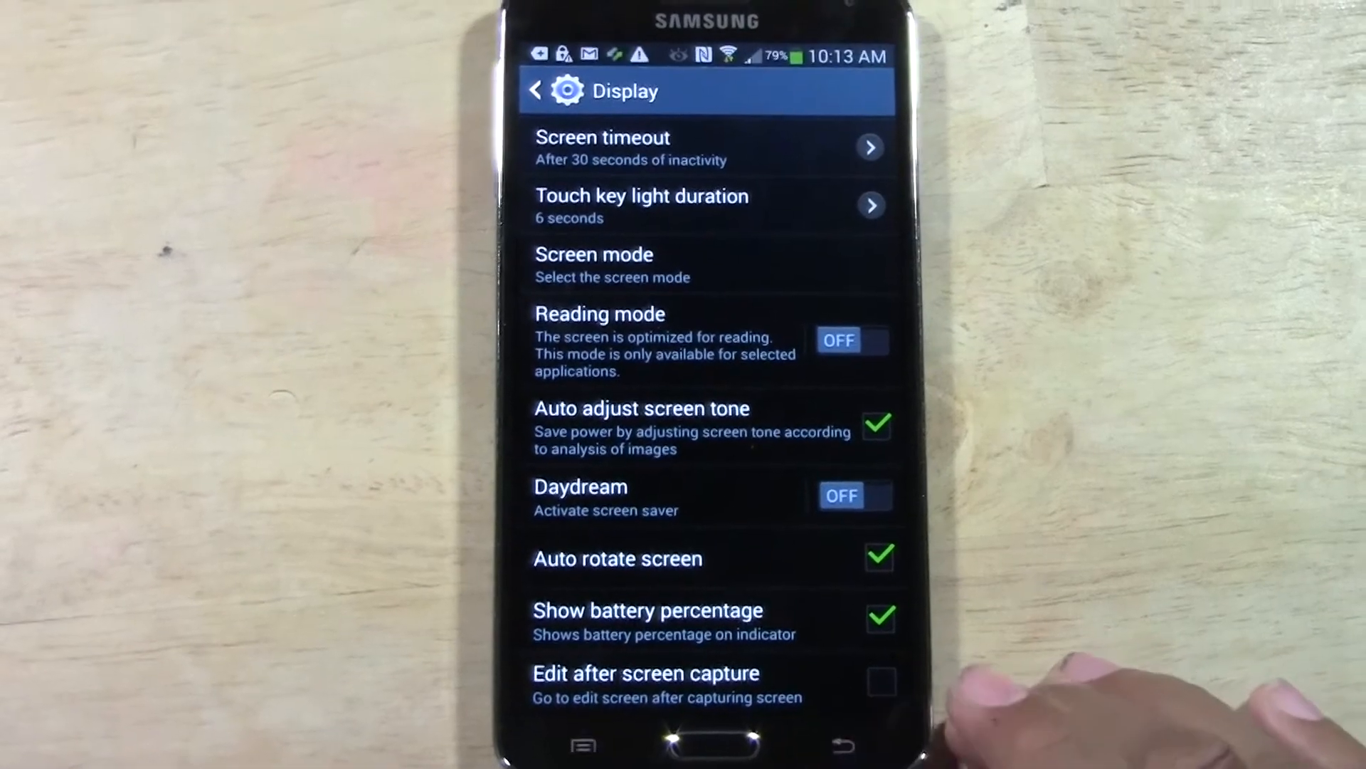
pyautogui.click(536, 91)
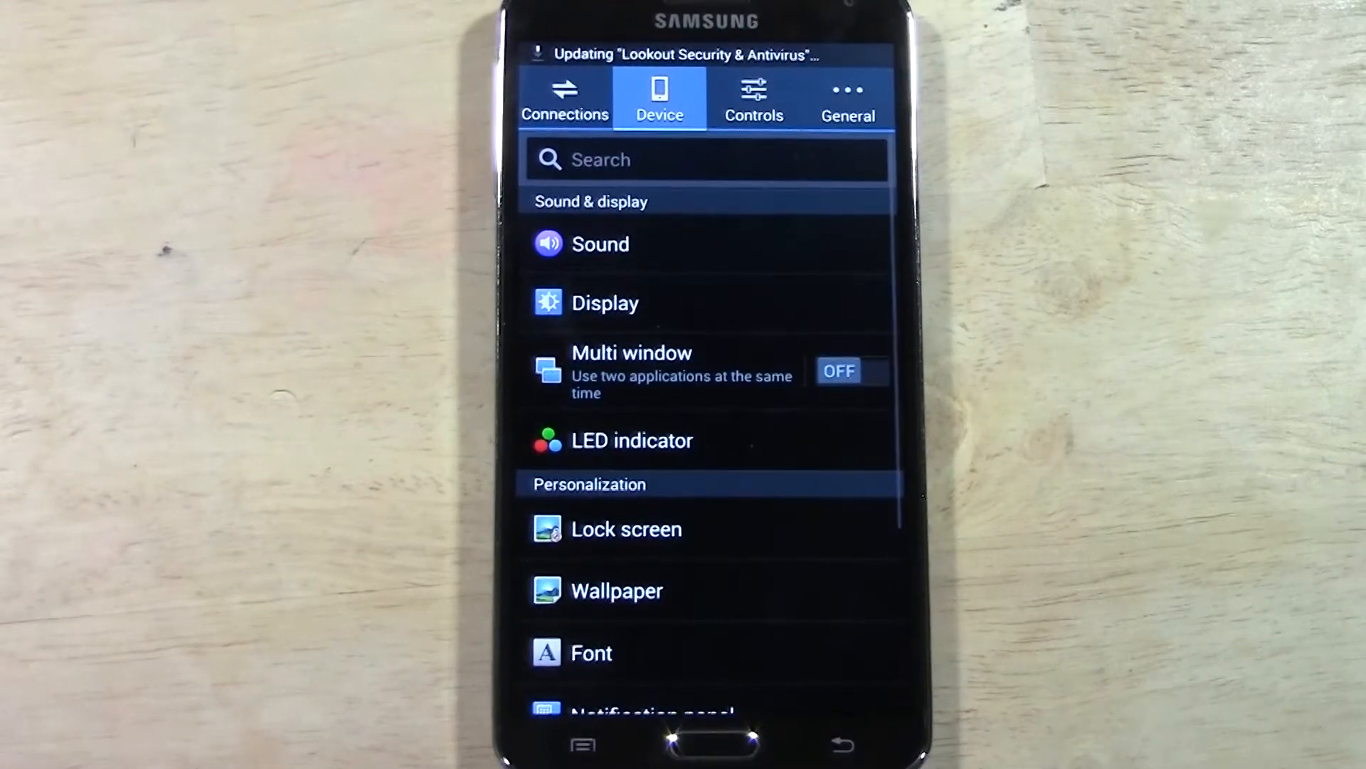